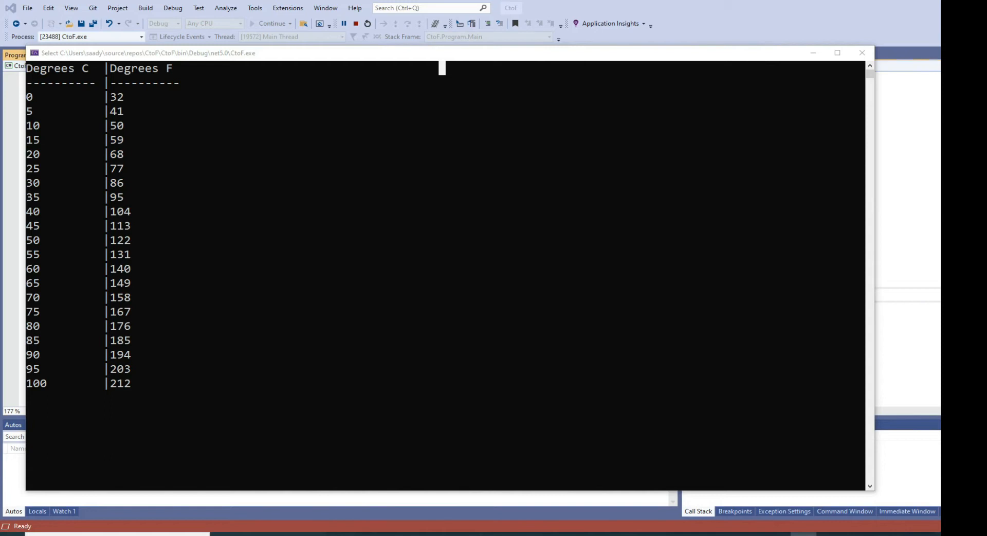
mouse_move(79, 71)
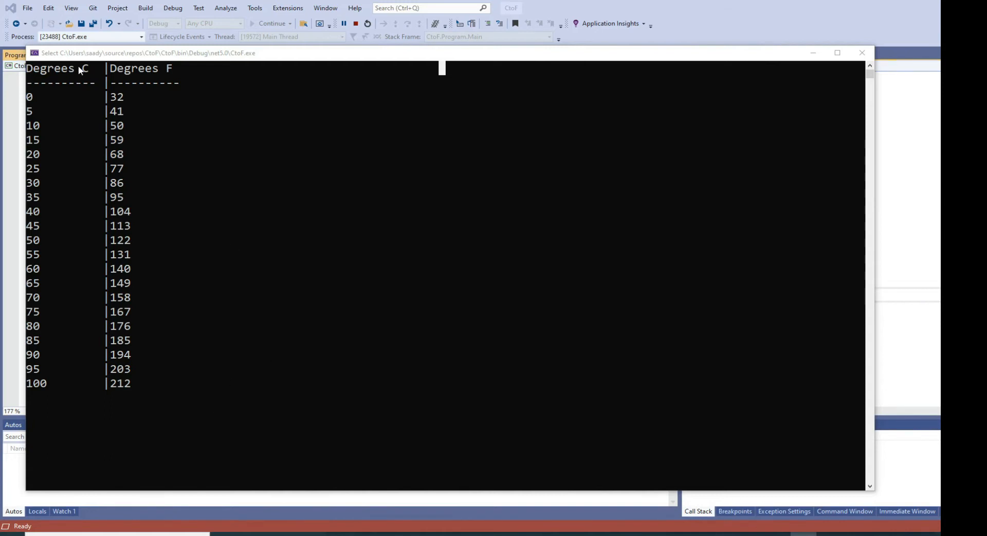
mouse_move(197, 69)
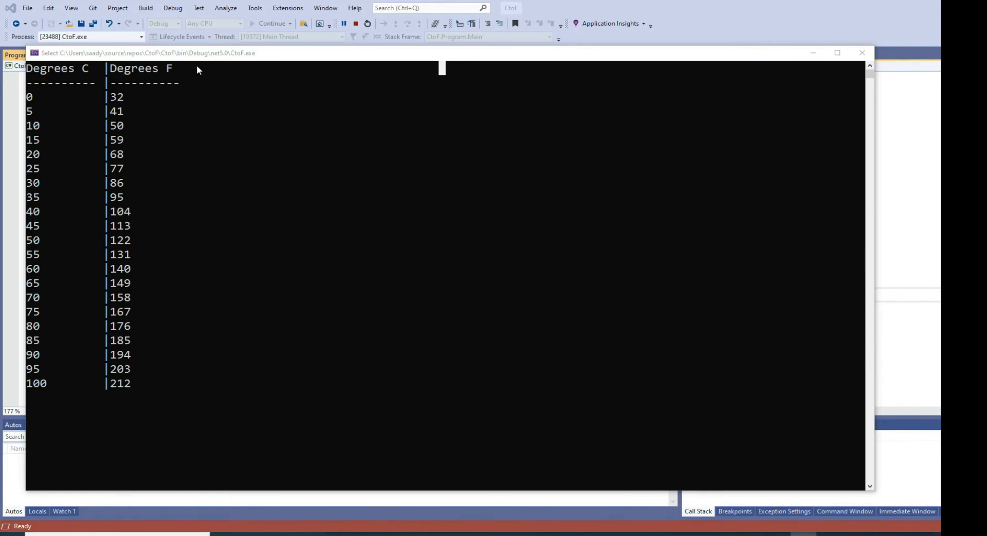
mouse_move(50, 112)
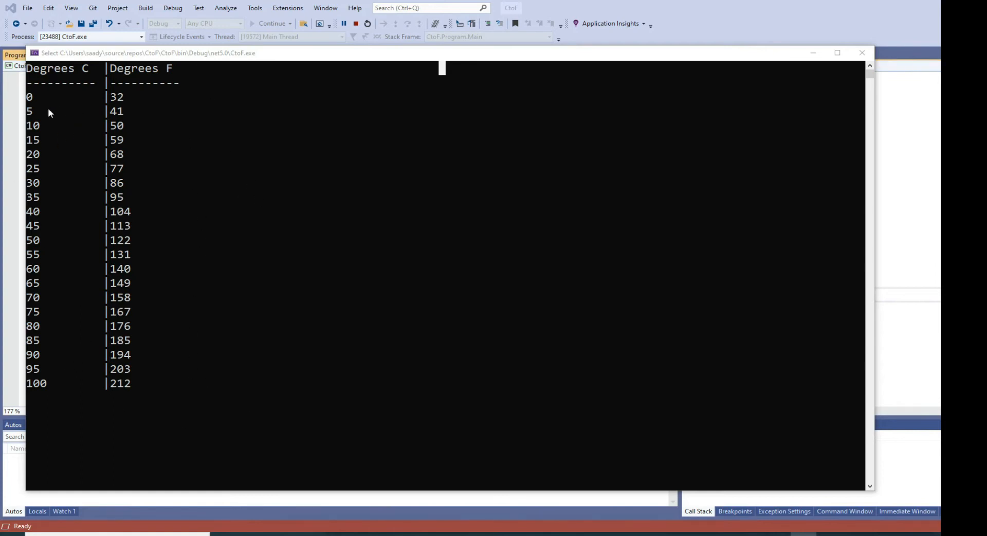
mouse_move(143, 169)
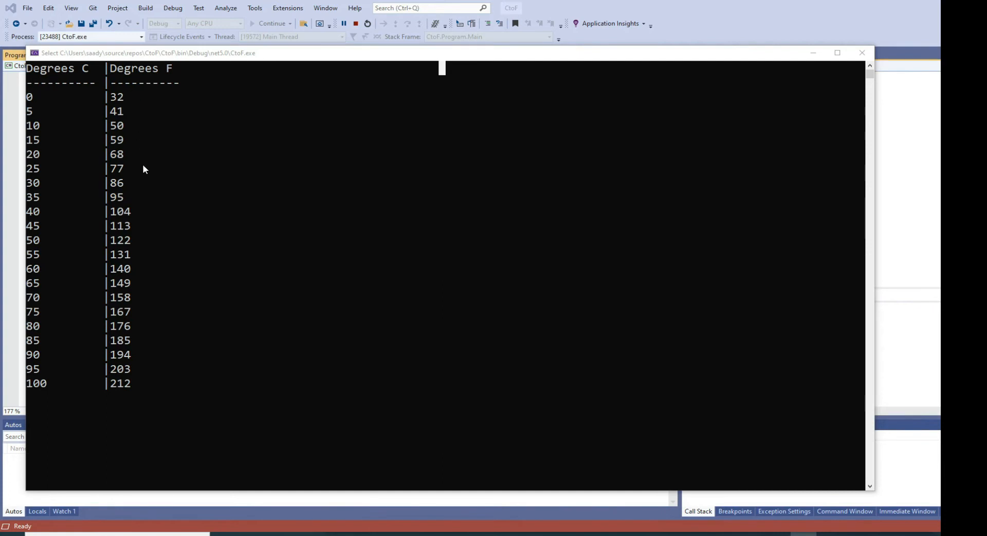
mouse_move(56, 82)
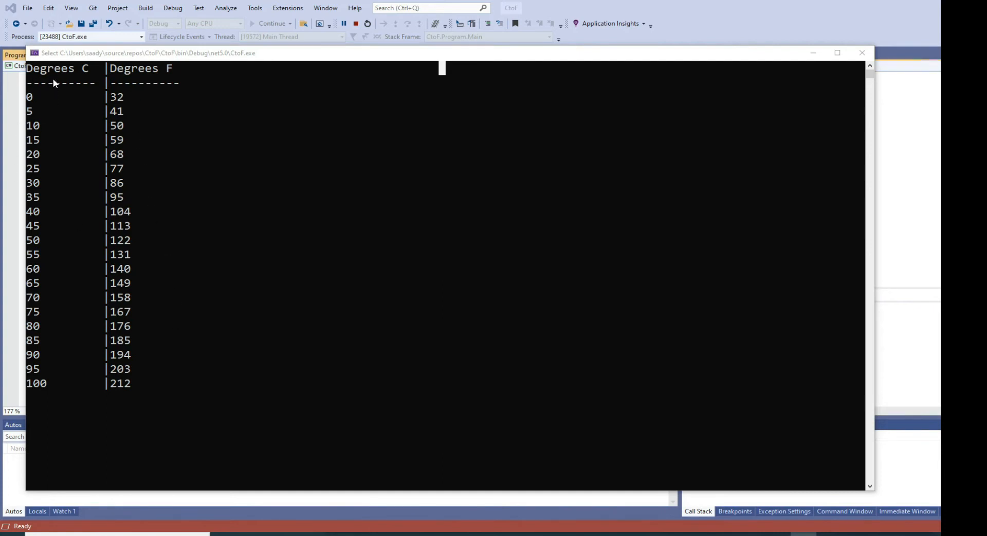
mouse_move(33, 259)
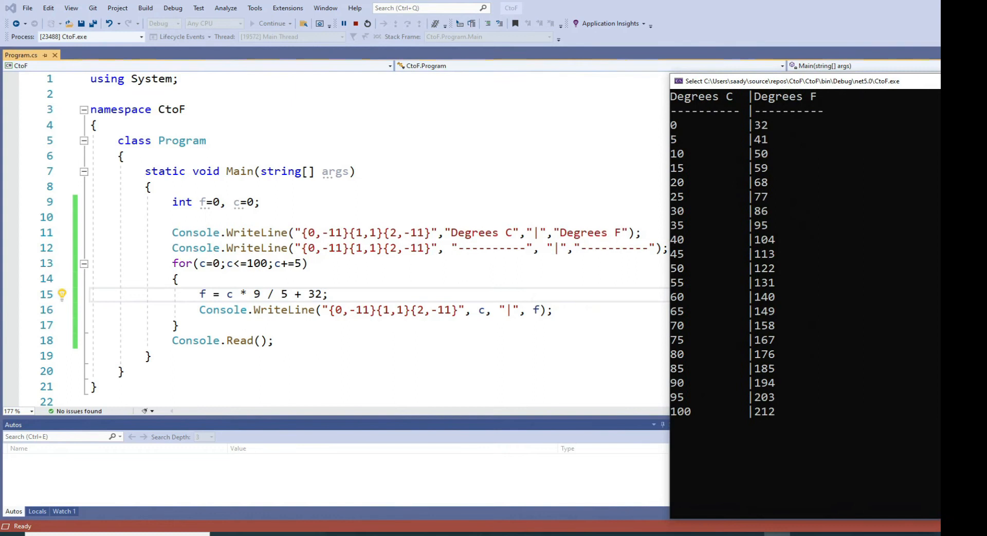
mouse_move(182, 201)
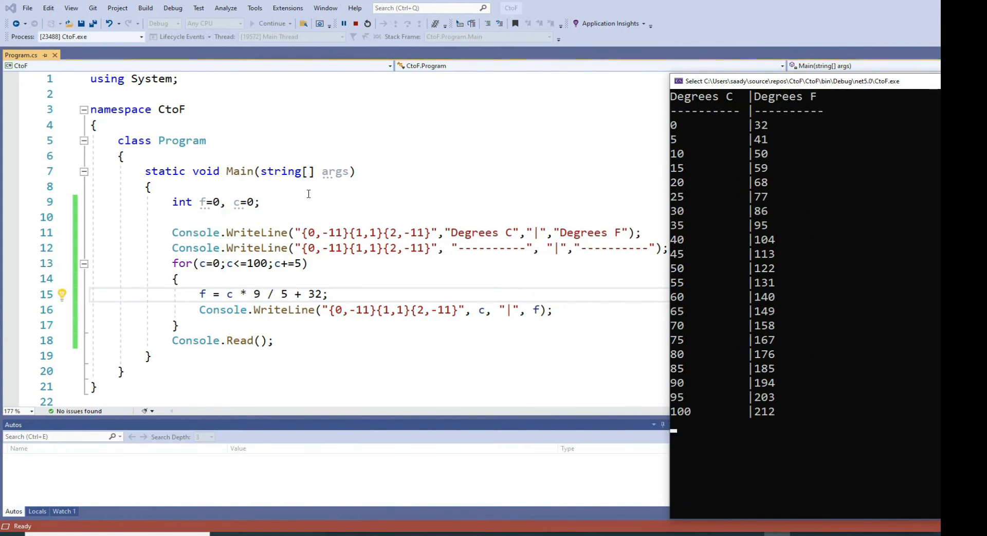
mouse_move(329, 262)
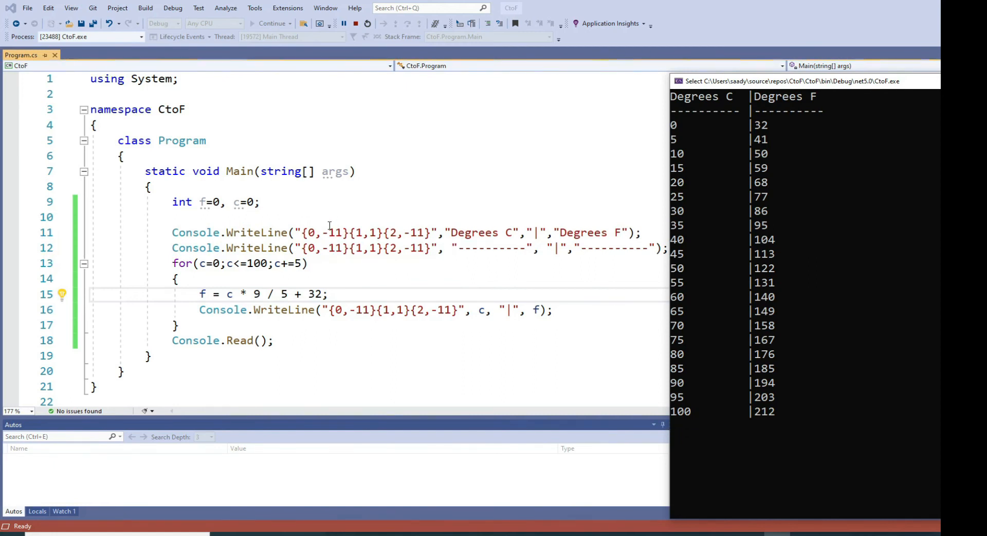
mouse_move(649, 354)
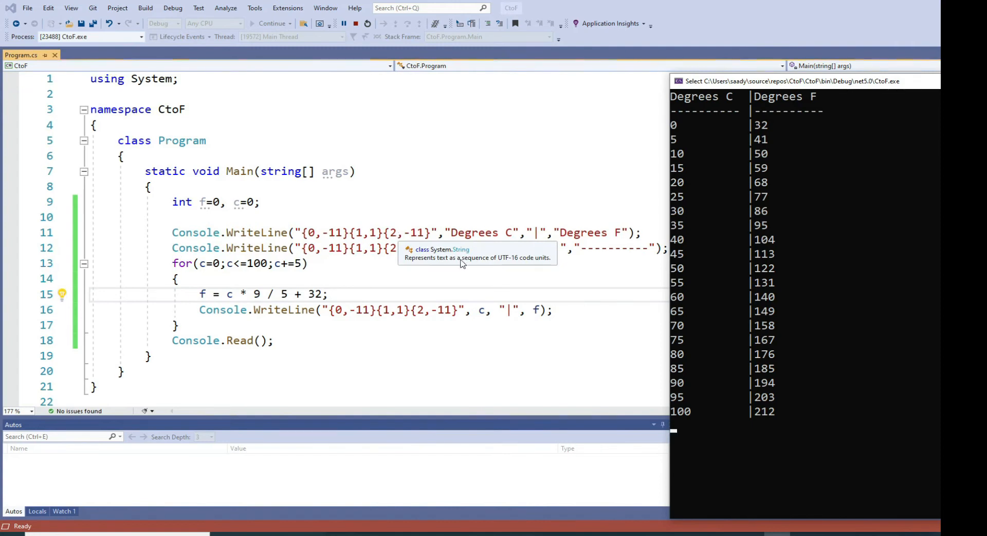
mouse_move(818, 107)
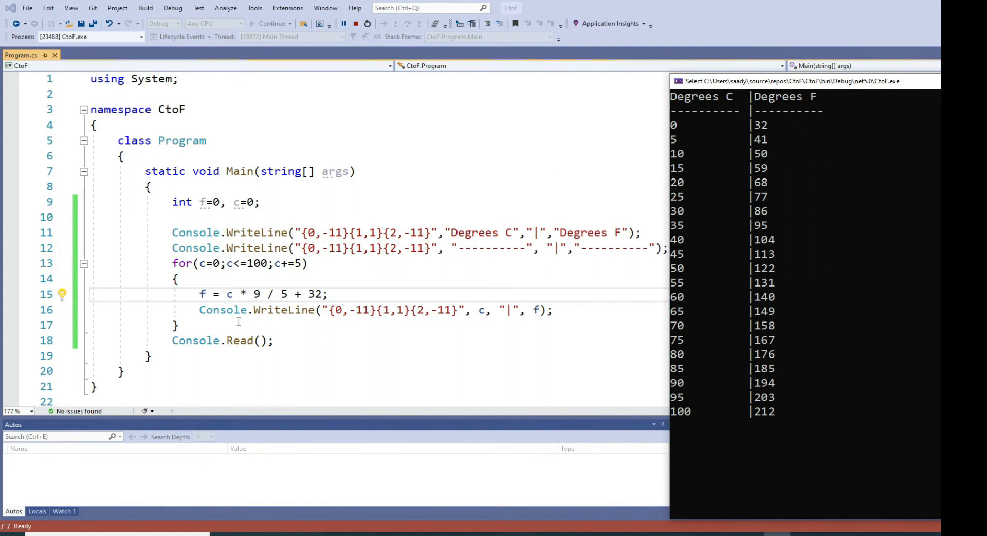
mouse_move(197, 320)
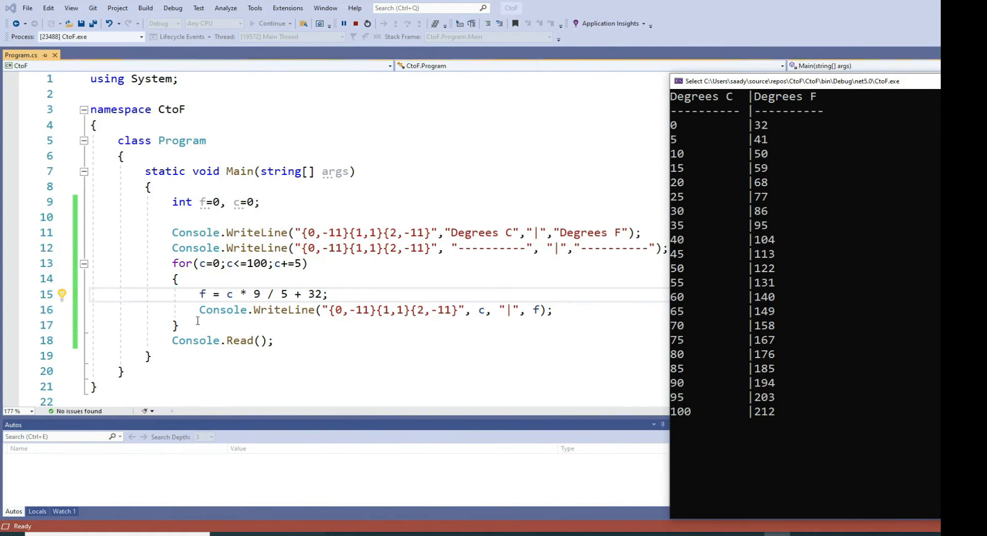
mouse_move(214, 264)
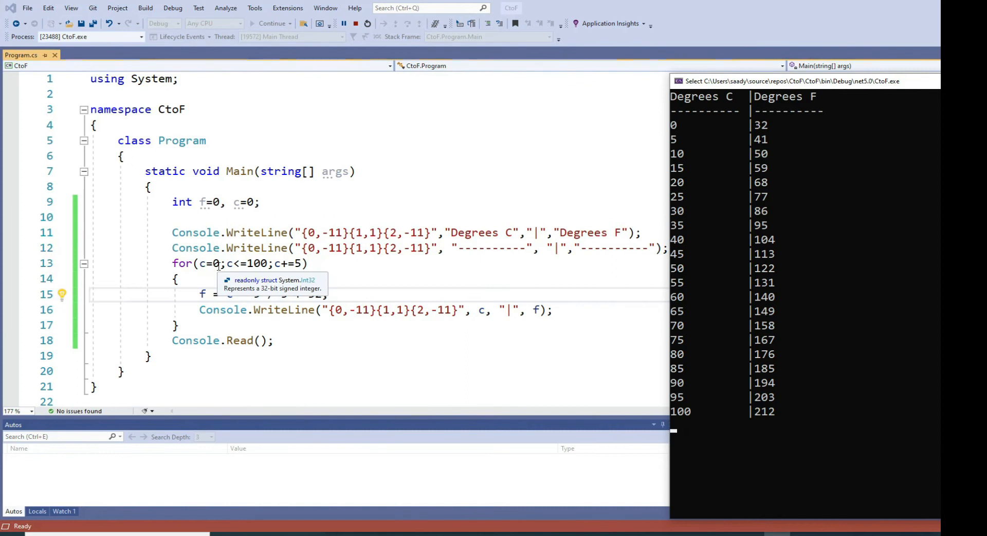
mouse_move(502, 267)
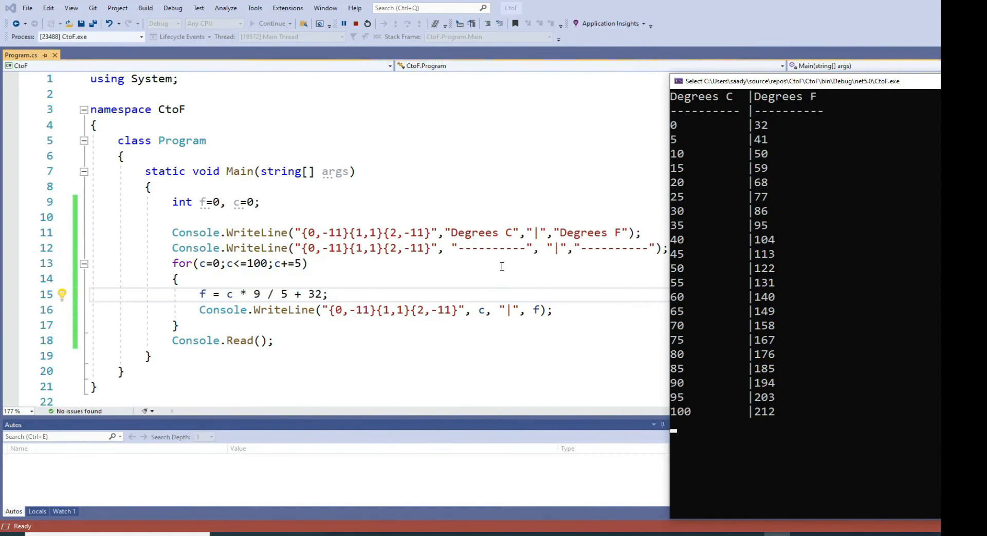
mouse_move(696, 124)
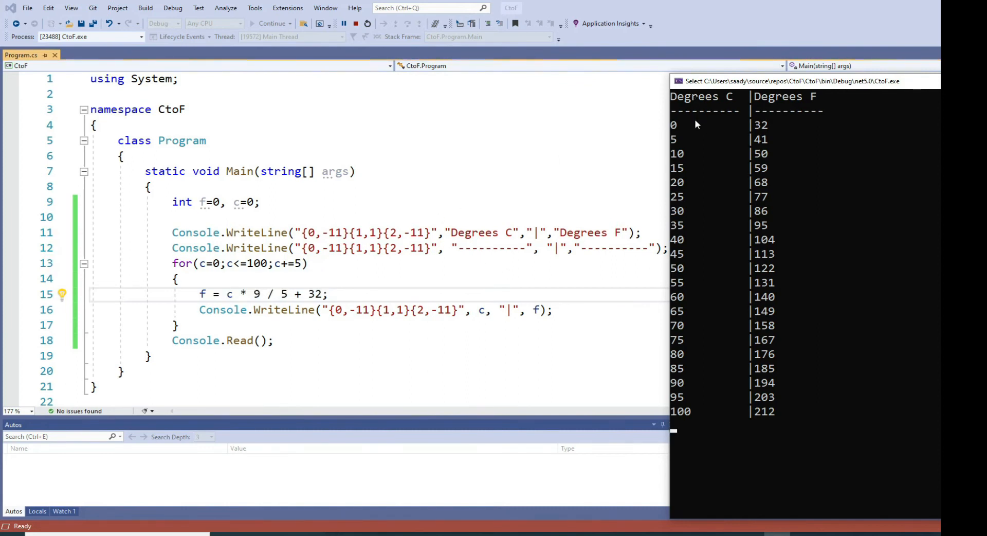
mouse_move(691, 413)
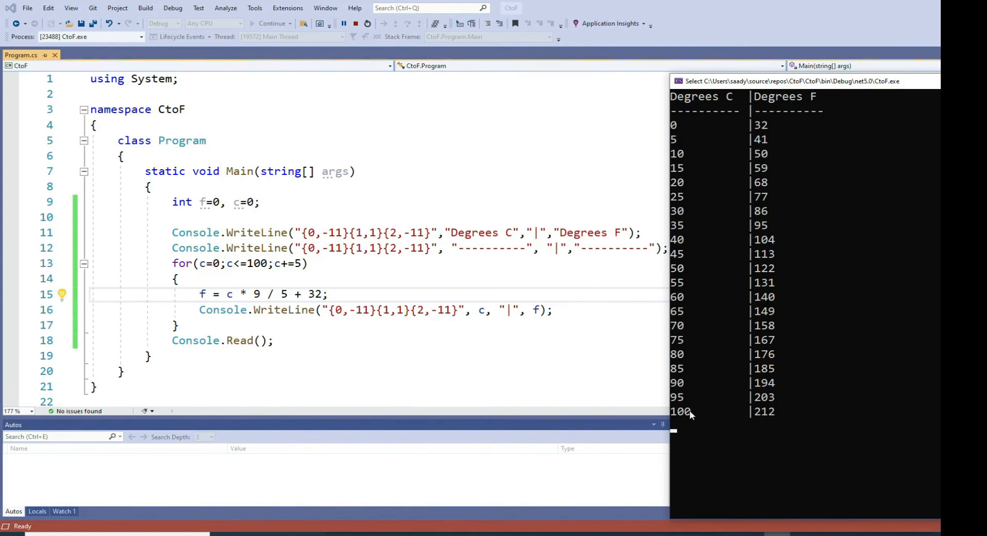
mouse_move(333, 257)
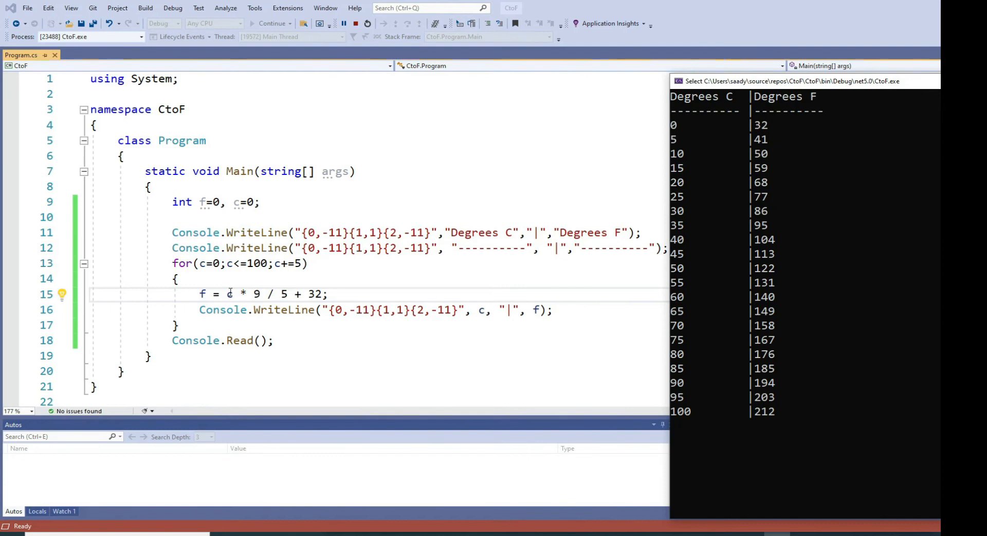
mouse_move(230, 294)
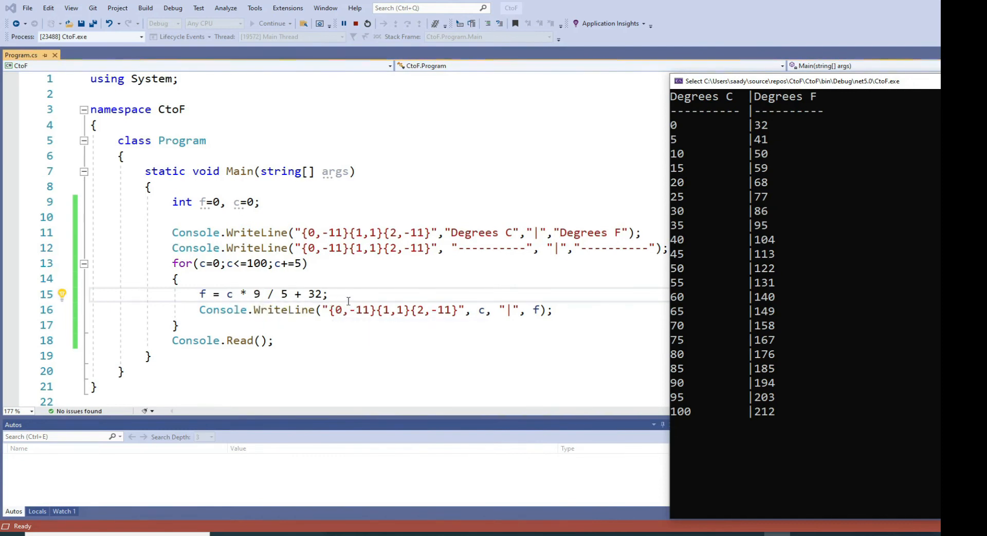
mouse_move(480, 310)
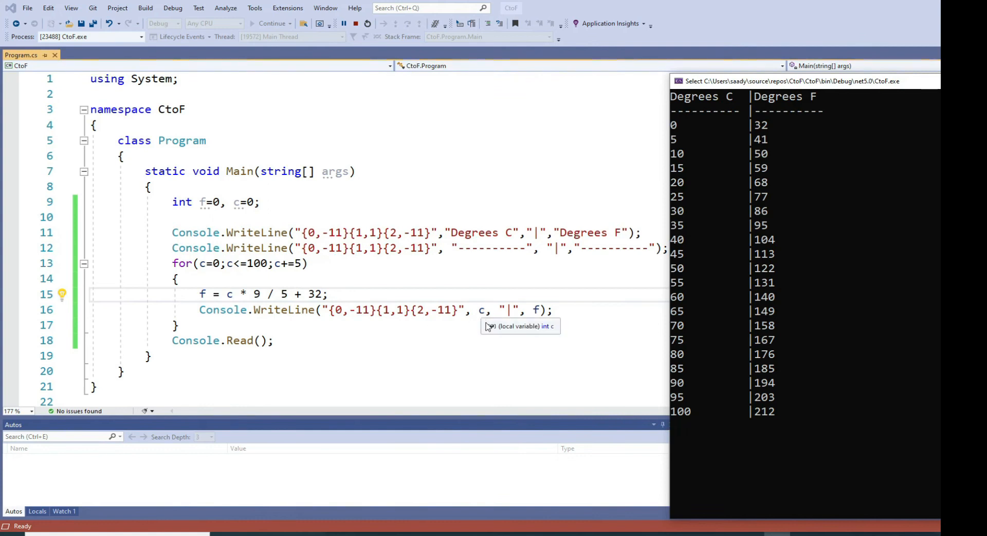
mouse_move(405, 320)
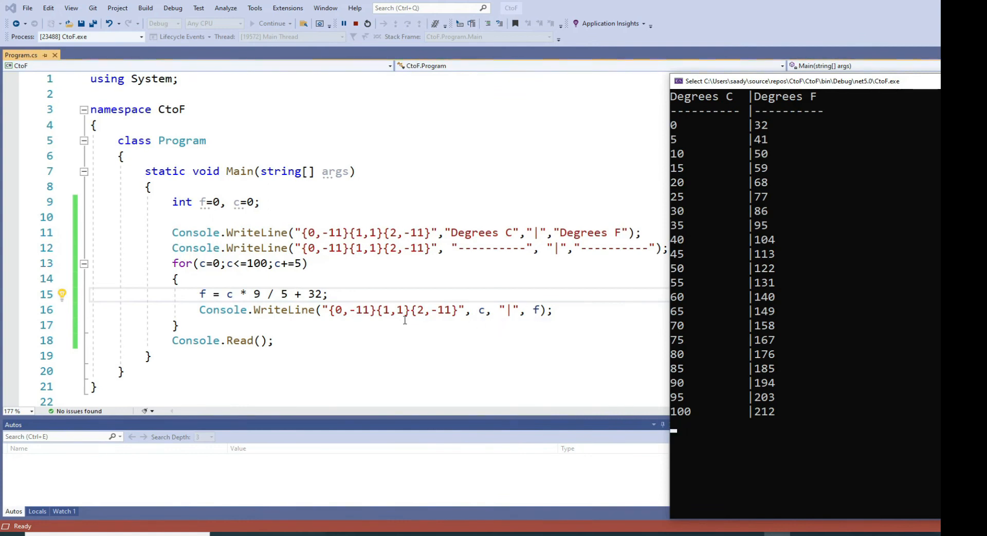
mouse_move(257, 247)
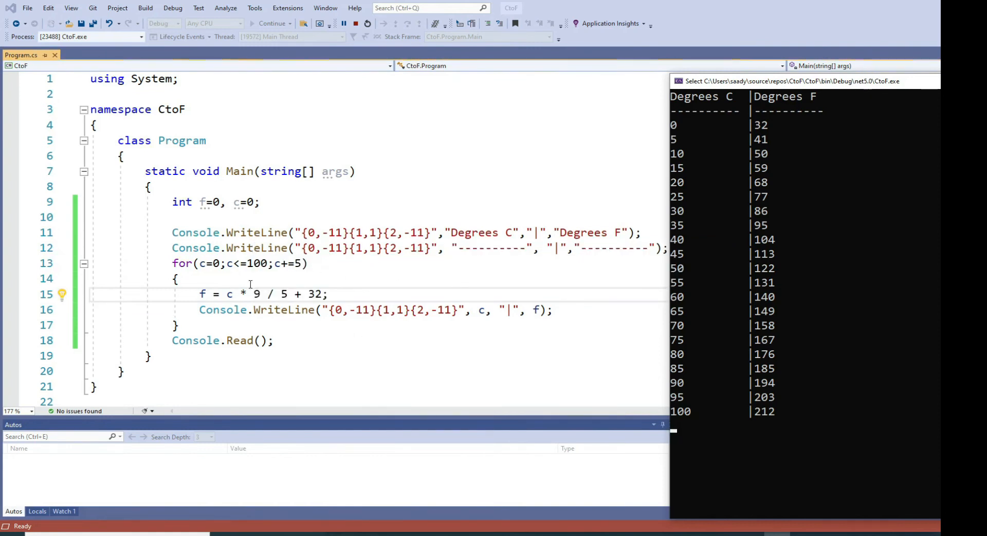
mouse_move(348, 385)
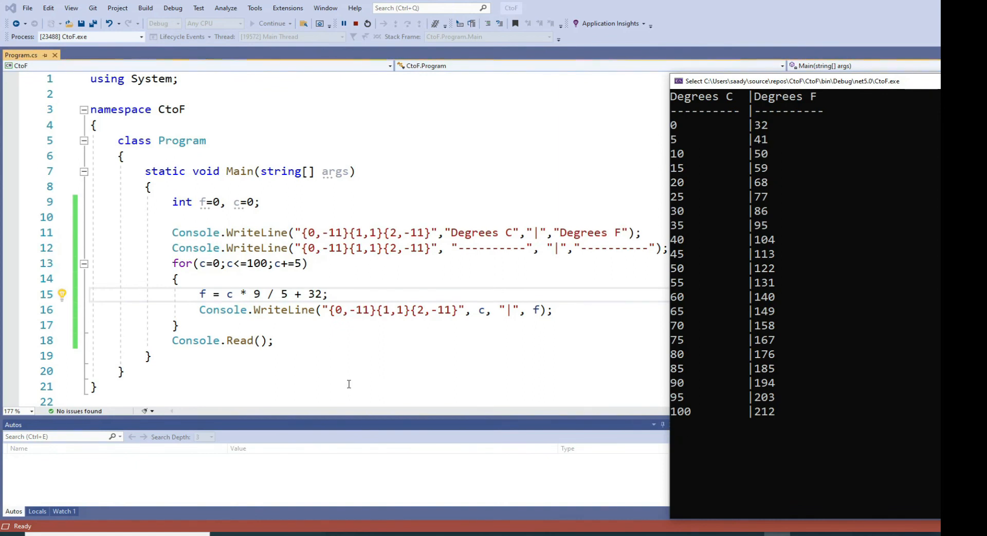
mouse_move(466, 201)
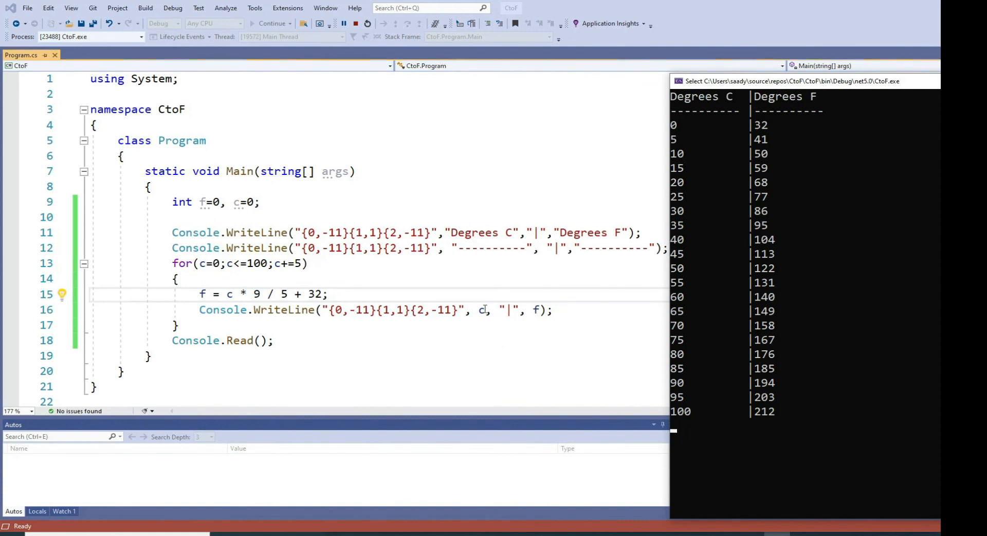
mouse_move(522, 233)
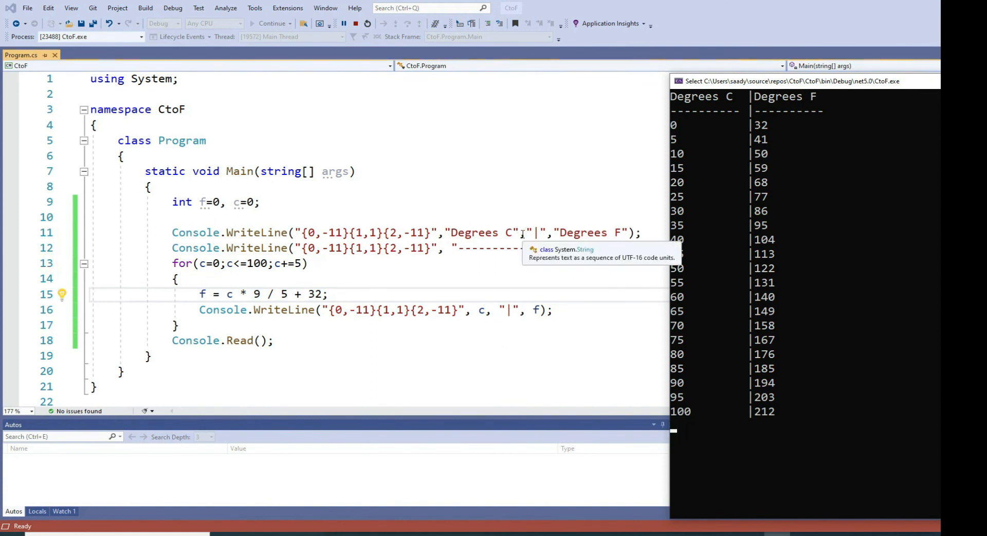
mouse_move(578, 333)
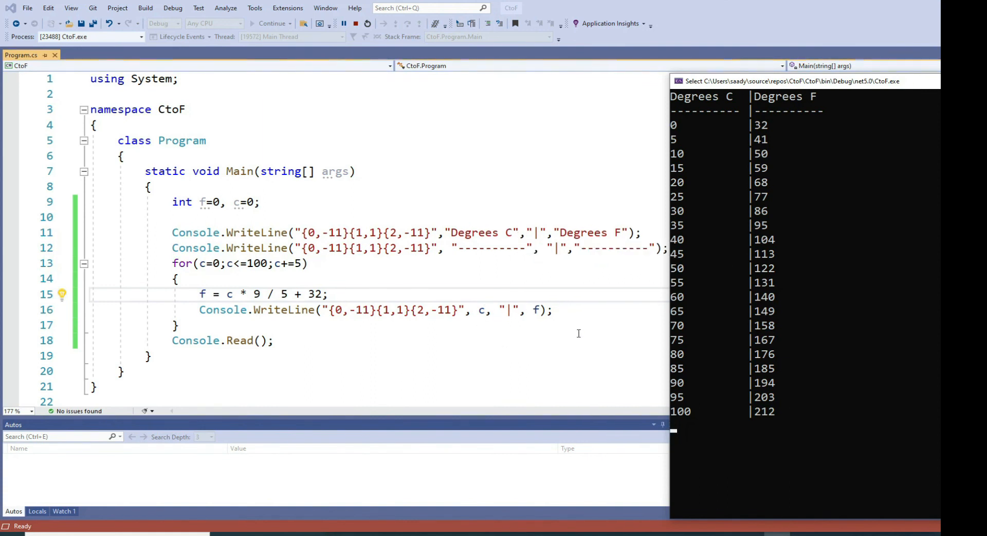